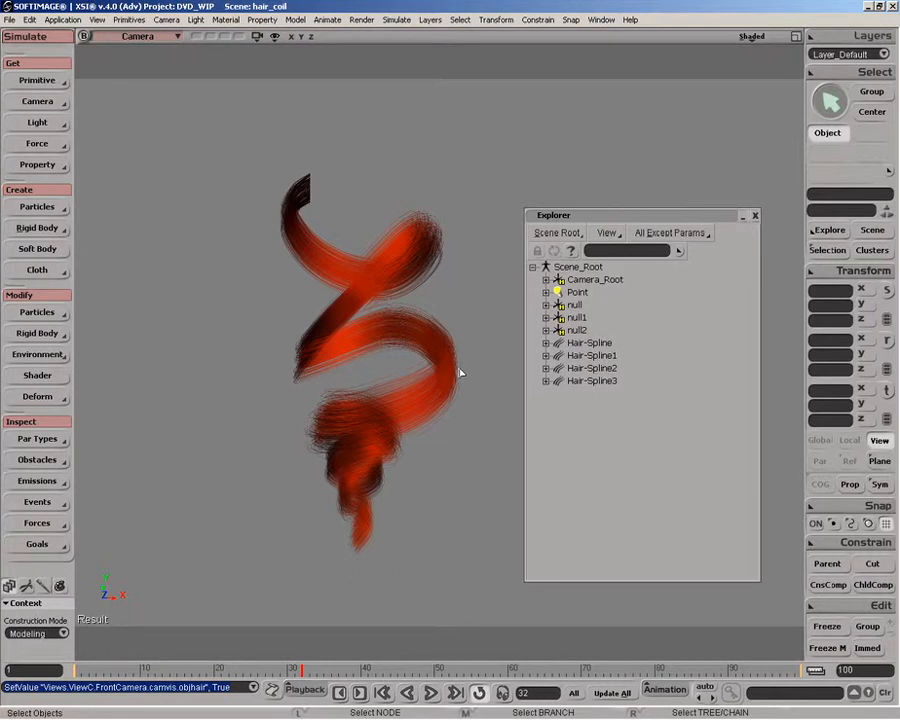
- Select null, null1 and null2 in the Explorer, expanding null and null2 to list their crvlist curves
{"action": "left_click_drag", "start_coordinate": [460, 375], "coordinate": [415, 333]}
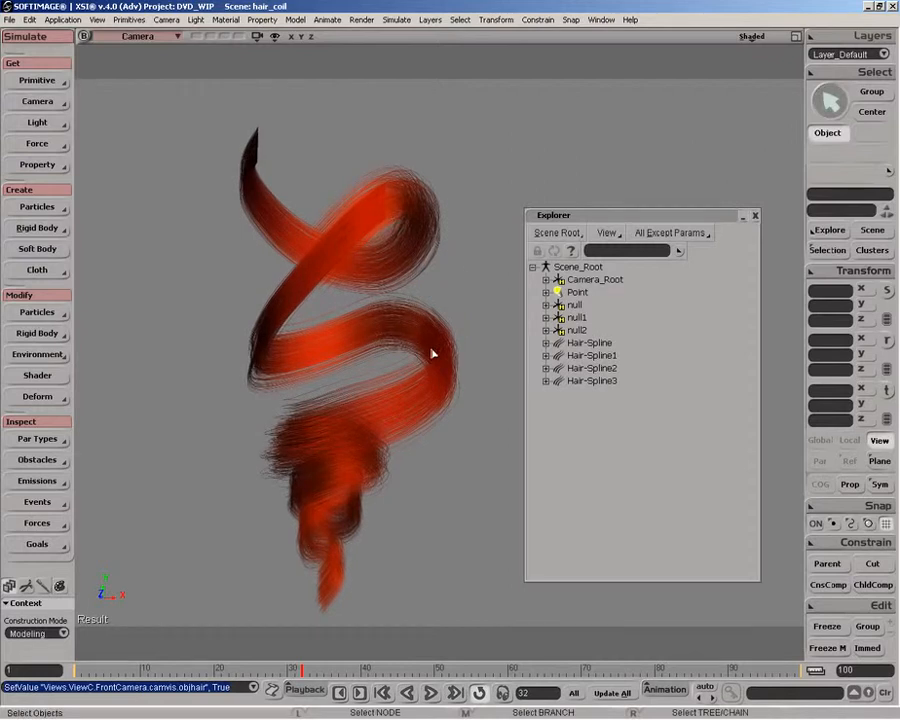
{"action": "mouse_move", "coordinate": [450, 347]}
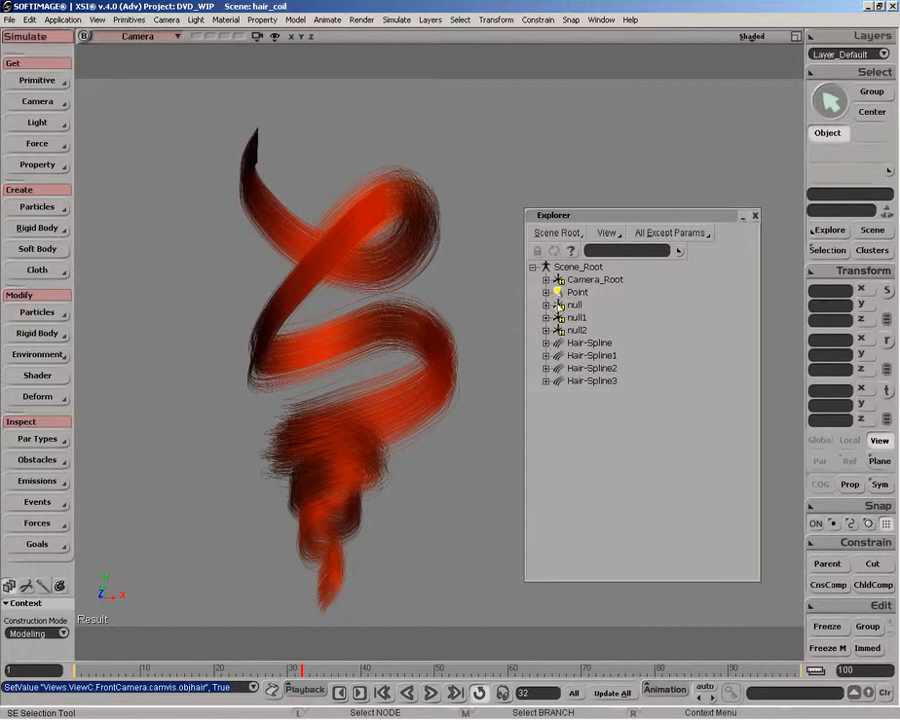
{"action": "left_click", "coordinate": [574, 305]}
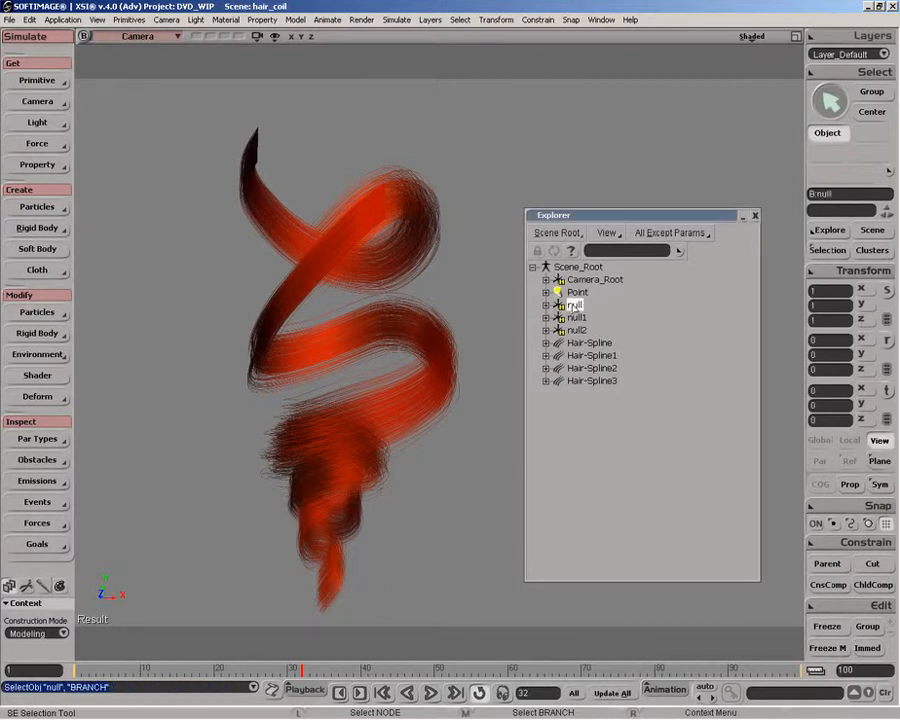
{"action": "left_click", "coordinate": [275, 37]}
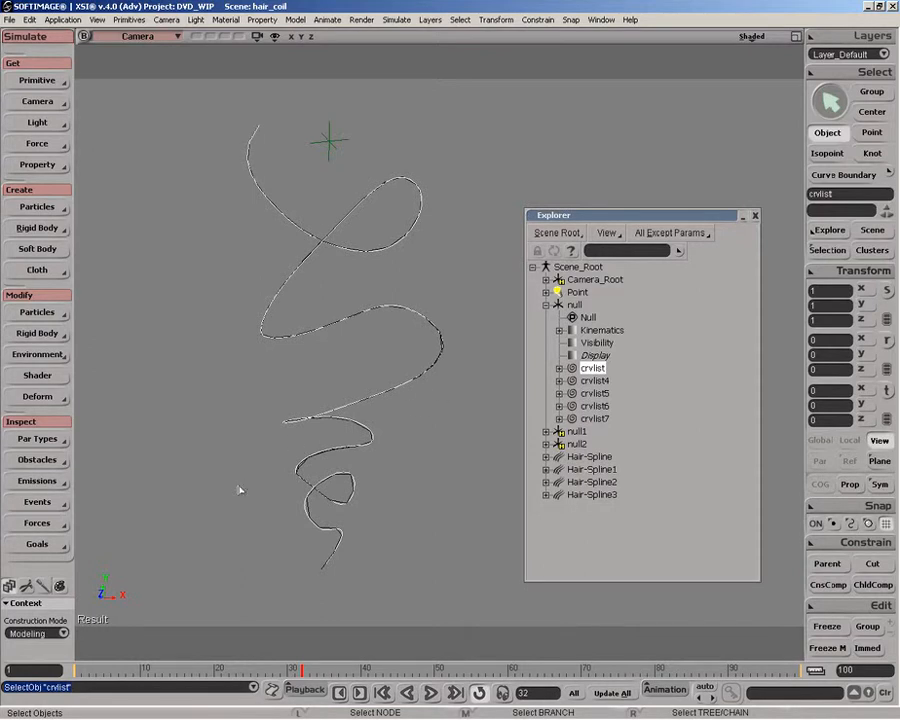
{"action": "mouse_move", "coordinate": [400, 420]}
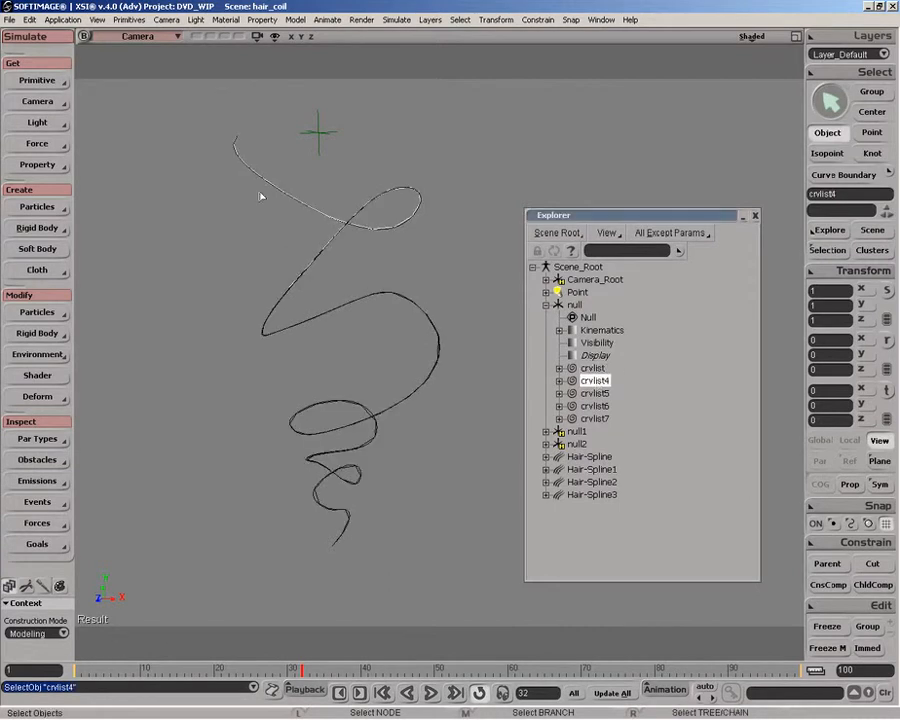
{"action": "mouse_move", "coordinate": [295, 290]}
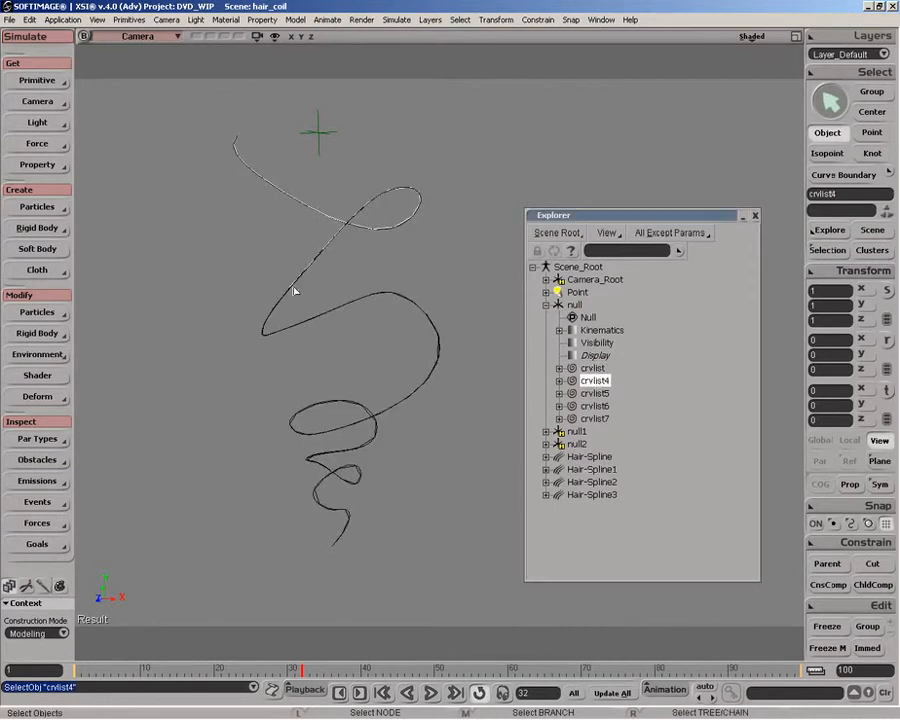
{"action": "left_click", "coordinate": [594, 393]}
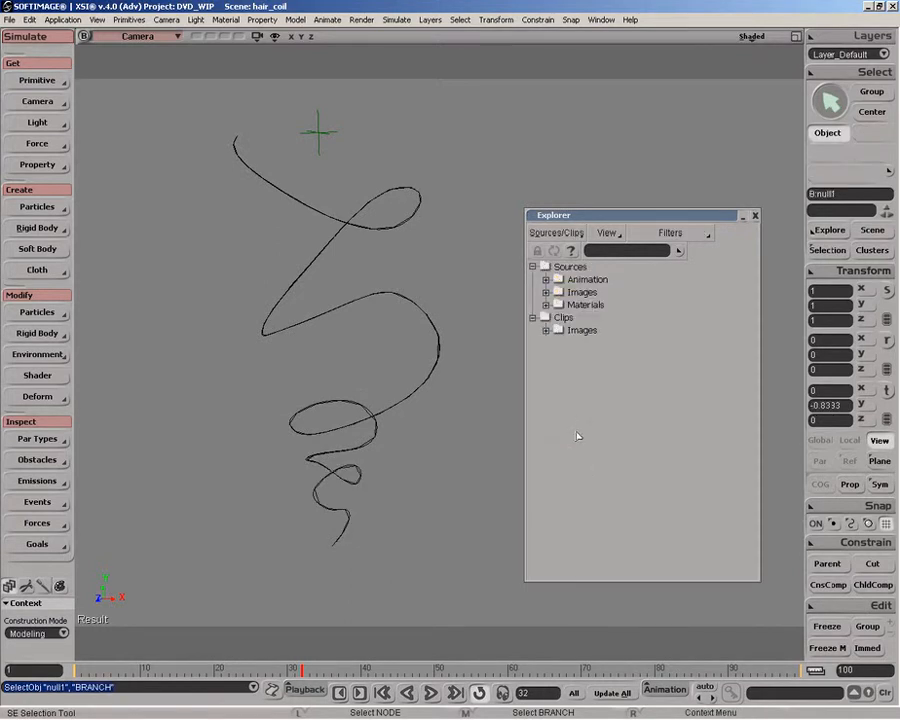
{"action": "left_click", "coordinate": [556, 232]}
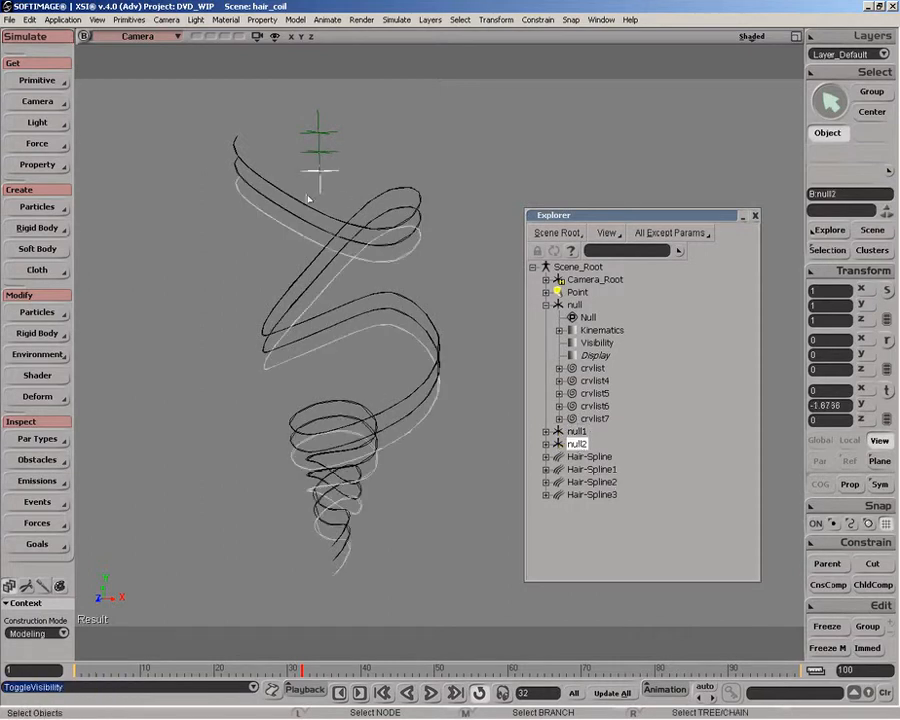
{"action": "left_click", "coordinate": [558, 443]}
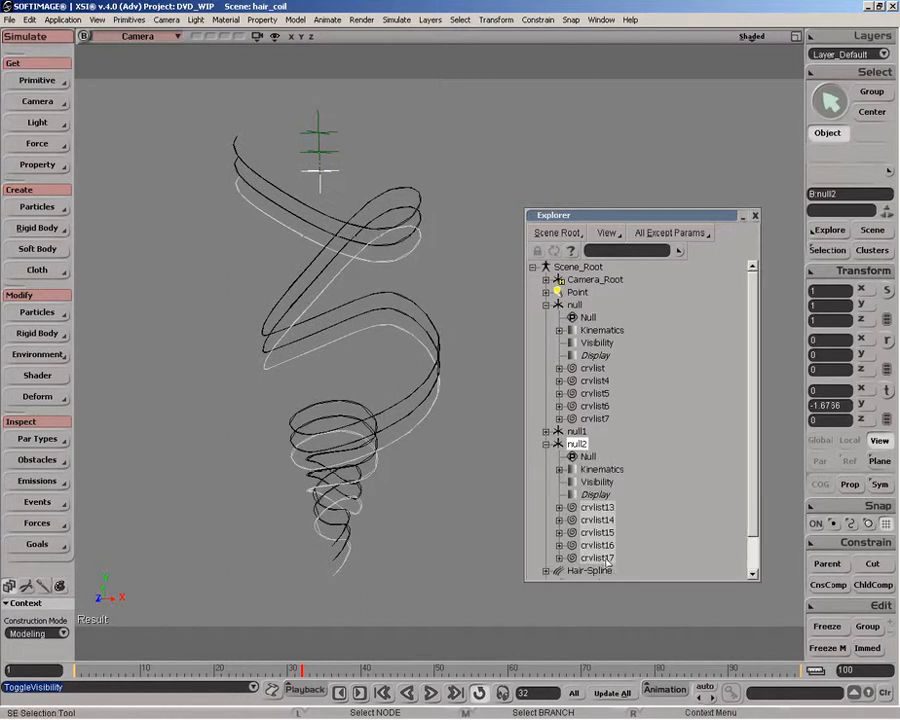
{"action": "left_click", "coordinate": [596, 557]}
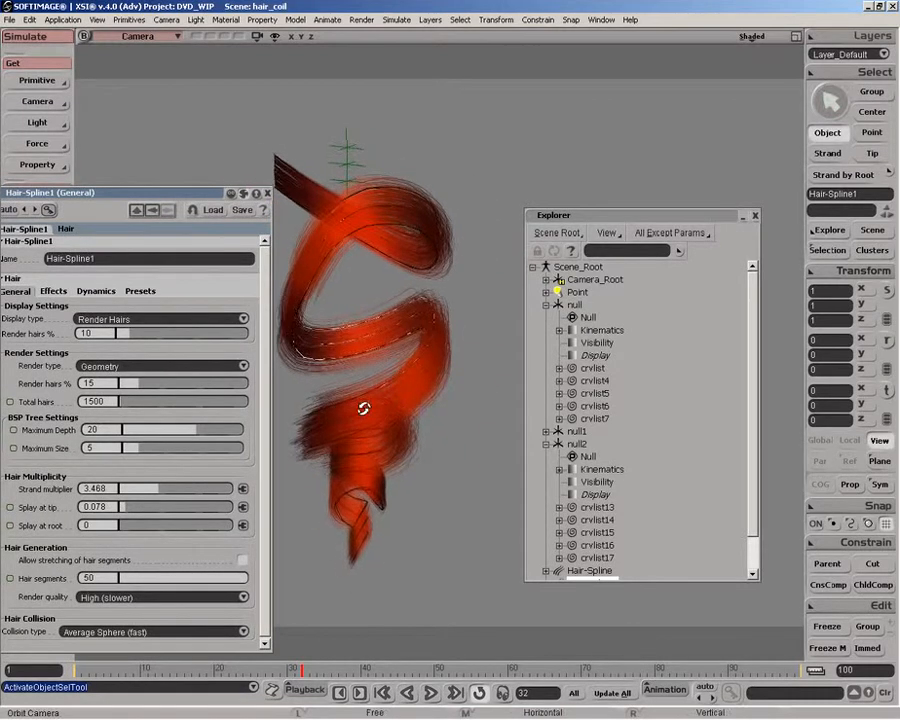
- Close the Hair-Spline1 property page after reviewing its 1500 total hairs
{"action": "left_click", "coordinate": [52, 291]}
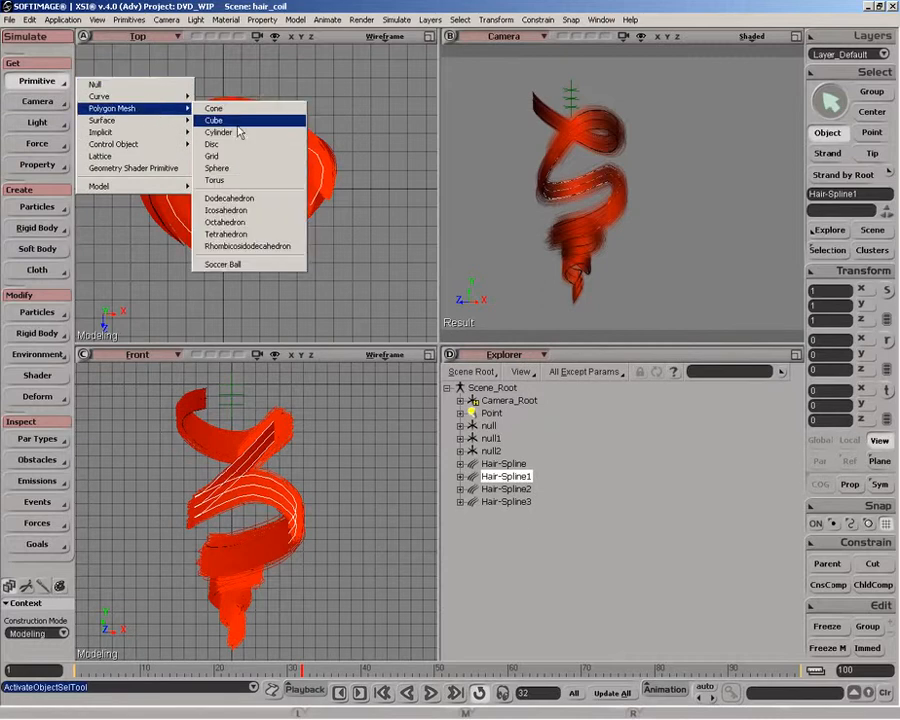
- Create a polygon mesh cube primitive for the stacked blocks
{"action": "left_click", "coordinate": [213, 120]}
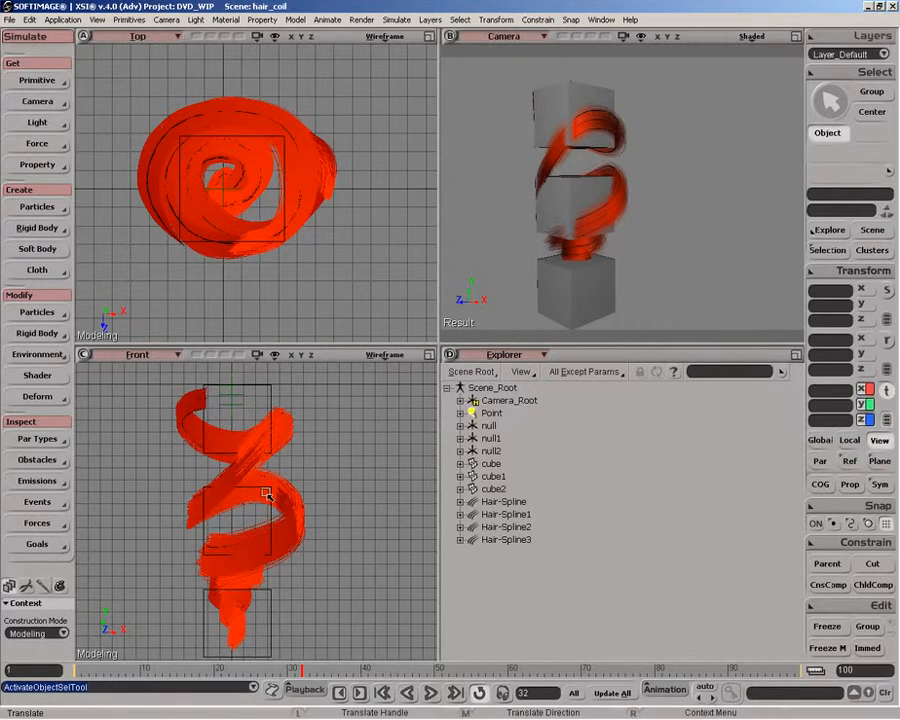
{"action": "mouse_move", "coordinate": [297, 419]}
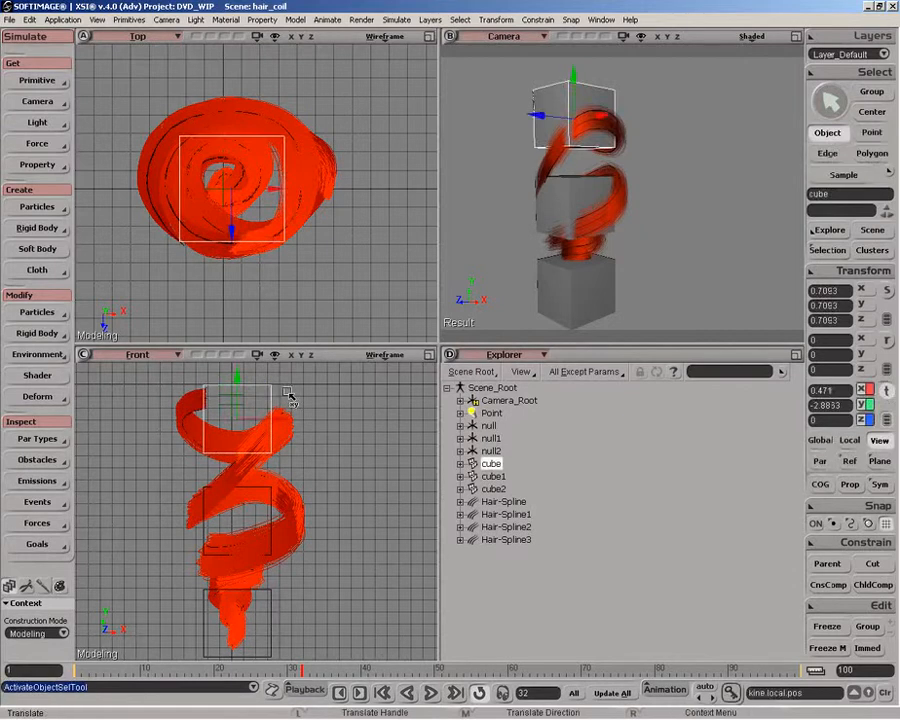
{"action": "left_click", "coordinate": [38, 228]}
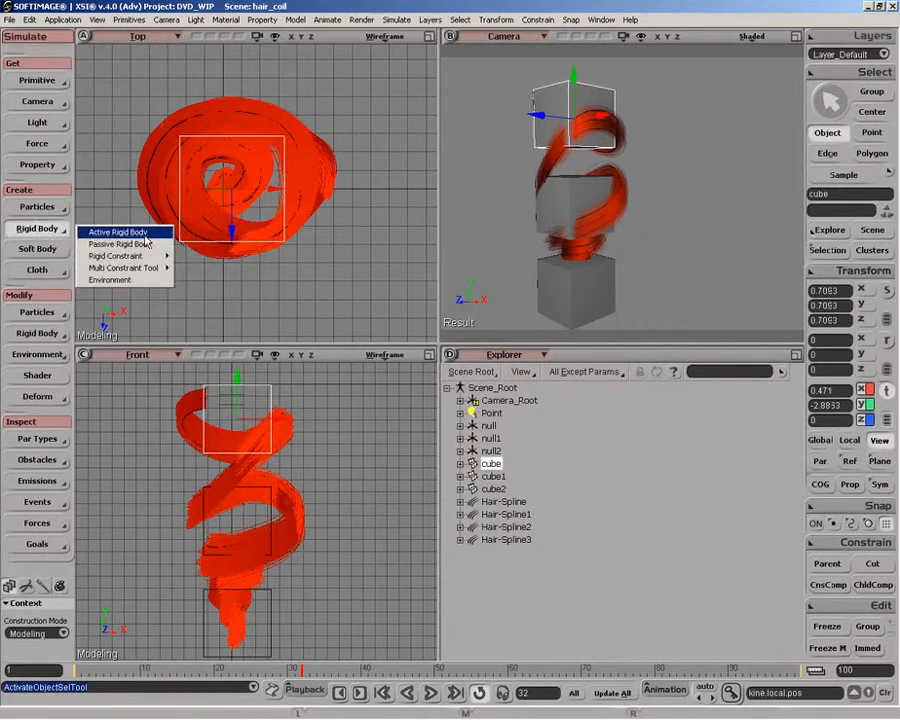
{"action": "left_click", "coordinate": [114, 243]}
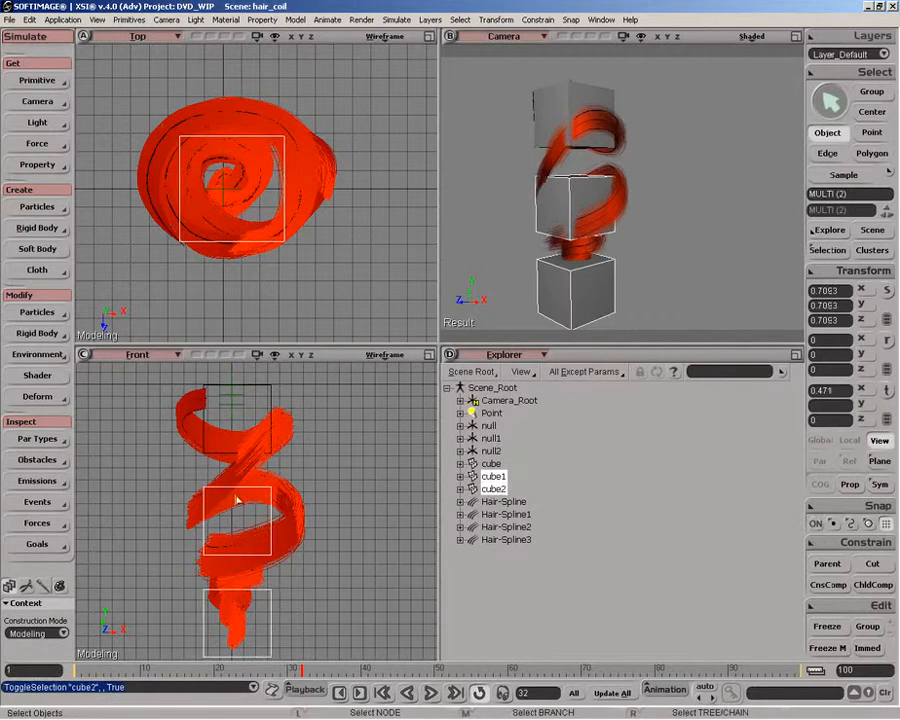
{"action": "left_click", "coordinate": [37, 228]}
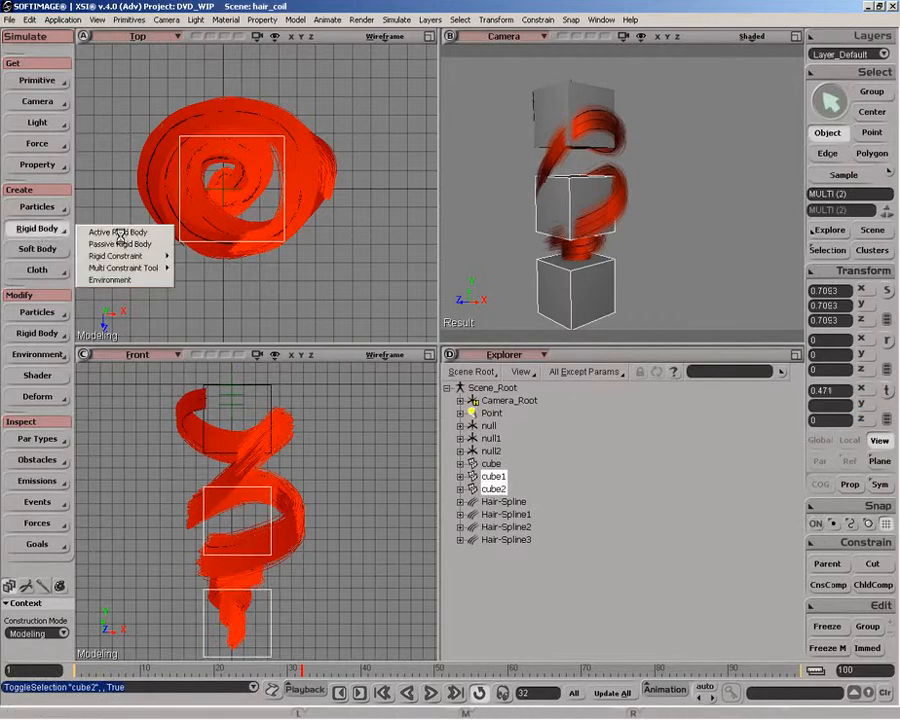
{"action": "left_click", "coordinate": [116, 231]}
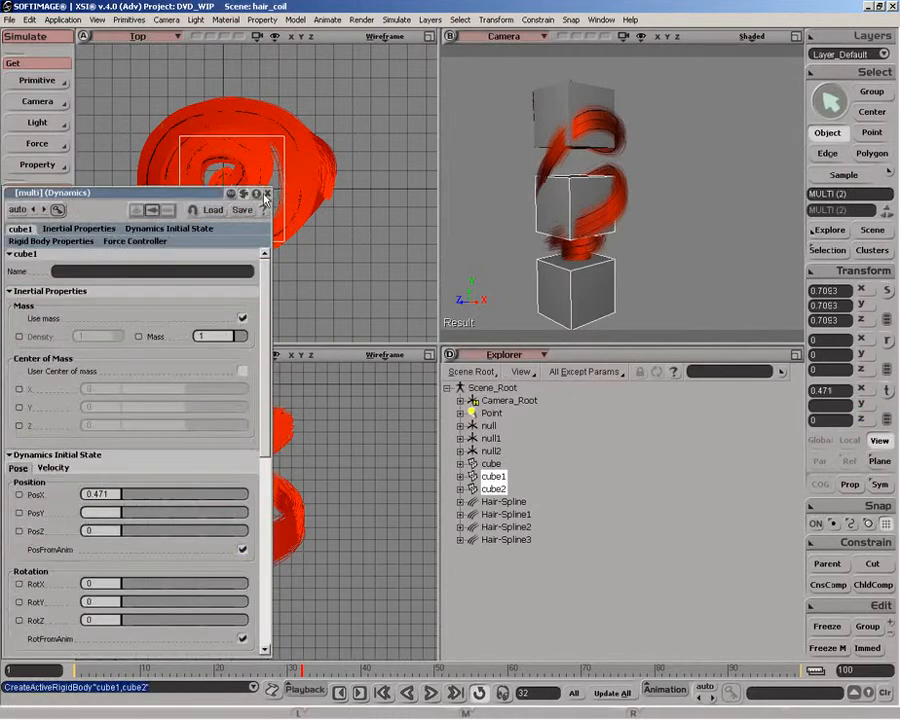
{"action": "left_click", "coordinate": [265, 193]}
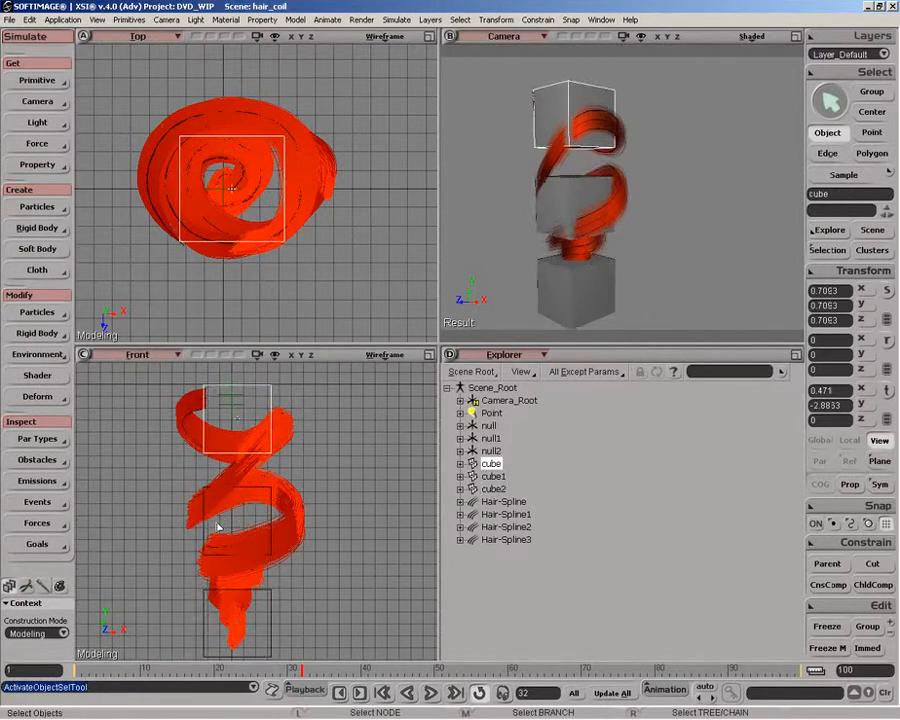
- Create springs Spring and Spring1 between the cube pairs and open Spring's settings
{"action": "left_click", "coordinate": [37, 228]}
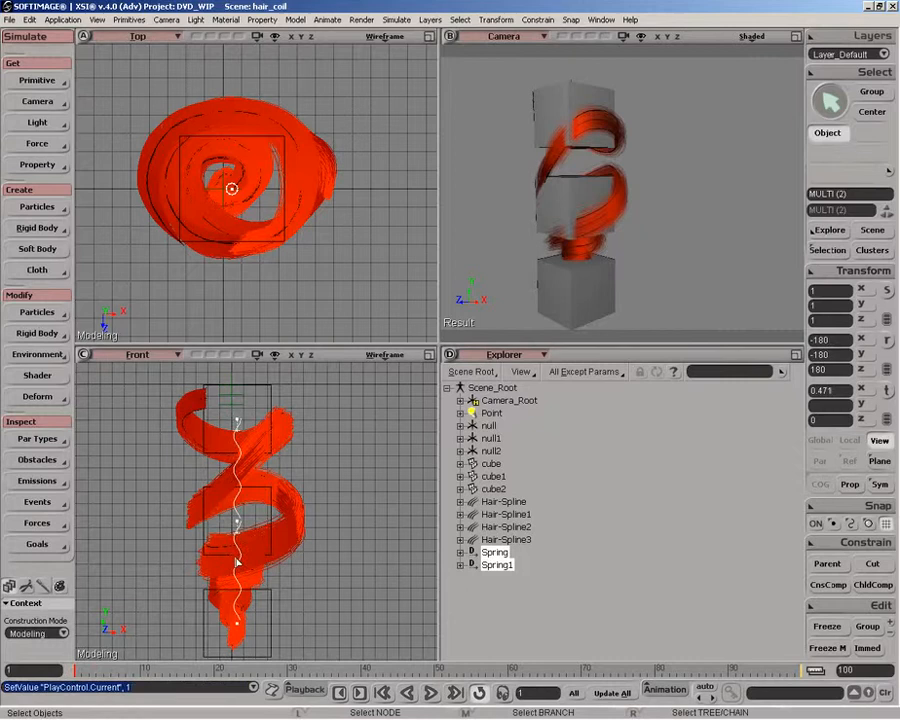
{"action": "left_click", "coordinate": [494, 552]}
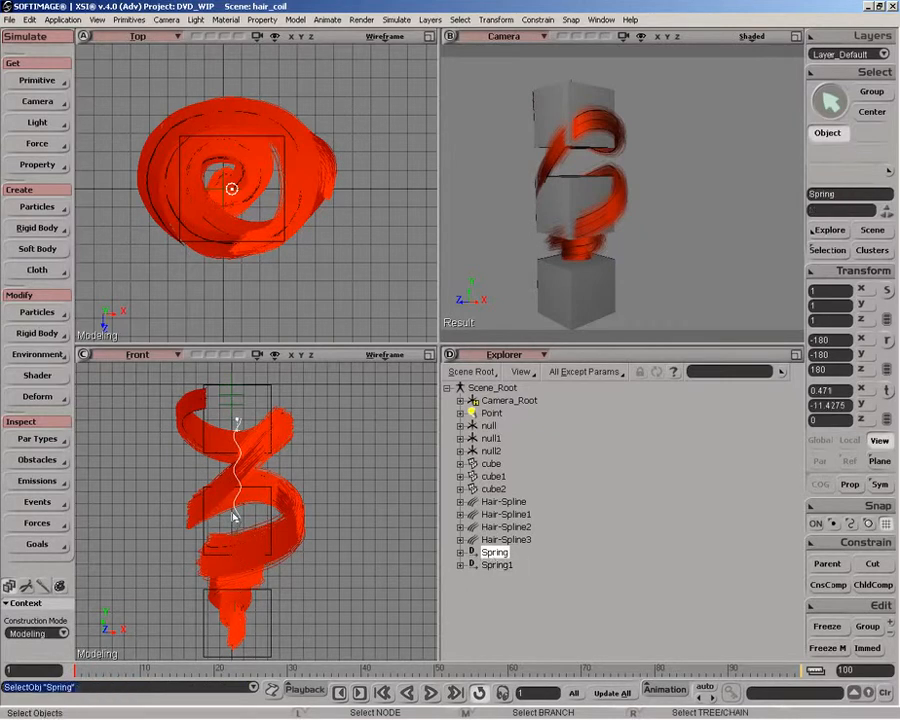
{"action": "left_click", "coordinate": [494, 552]}
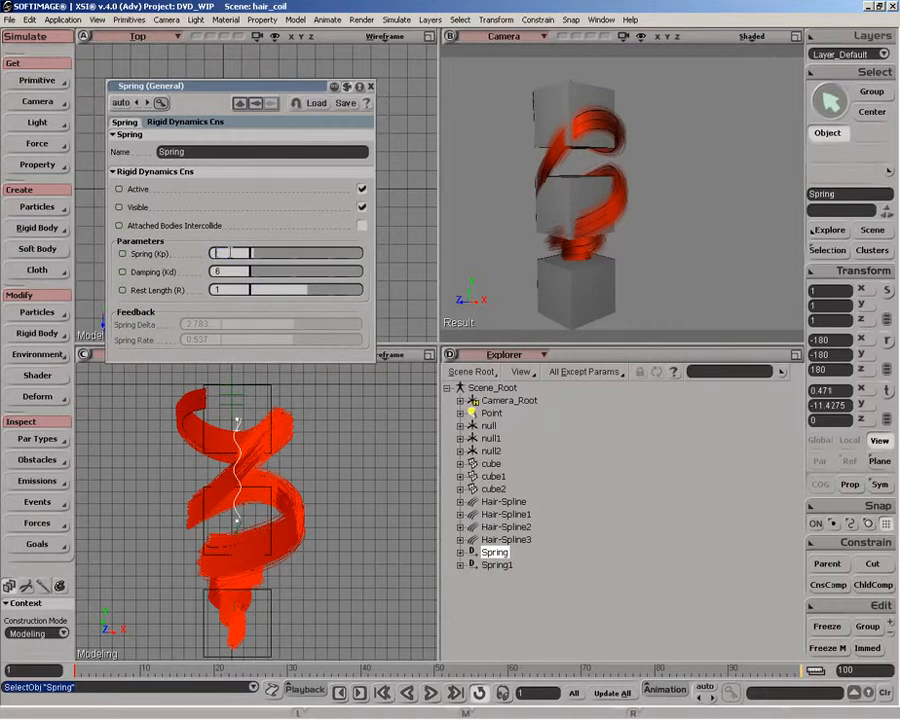
- Set Spring's stiffness (Kp) to 66 and Spring1's damping (Kd) to 55, then close the editor
{"action": "type", "text": "66"}
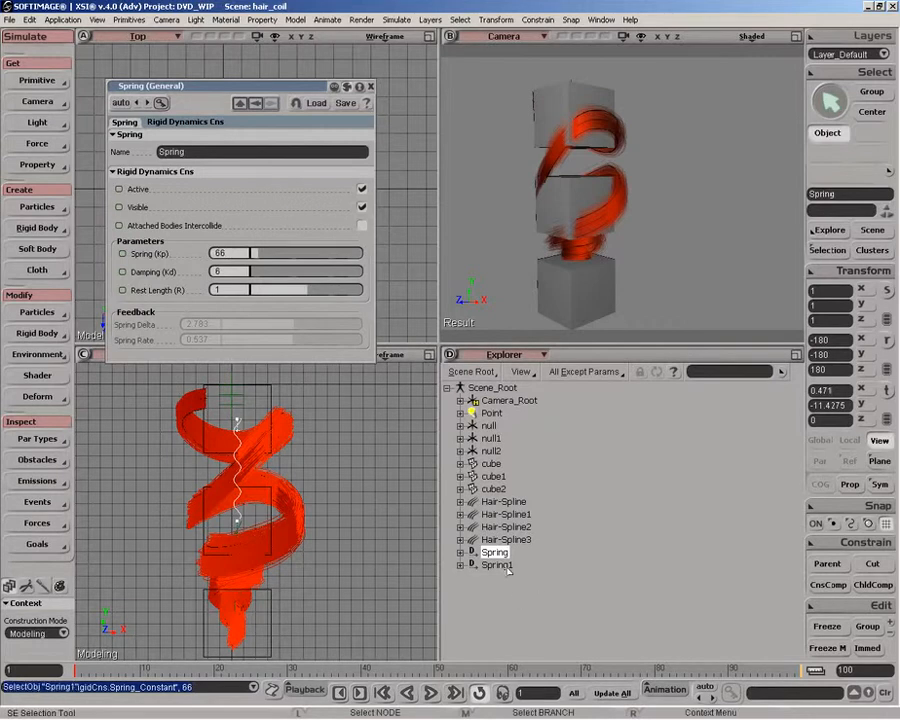
{"action": "left_click", "coordinate": [497, 564]}
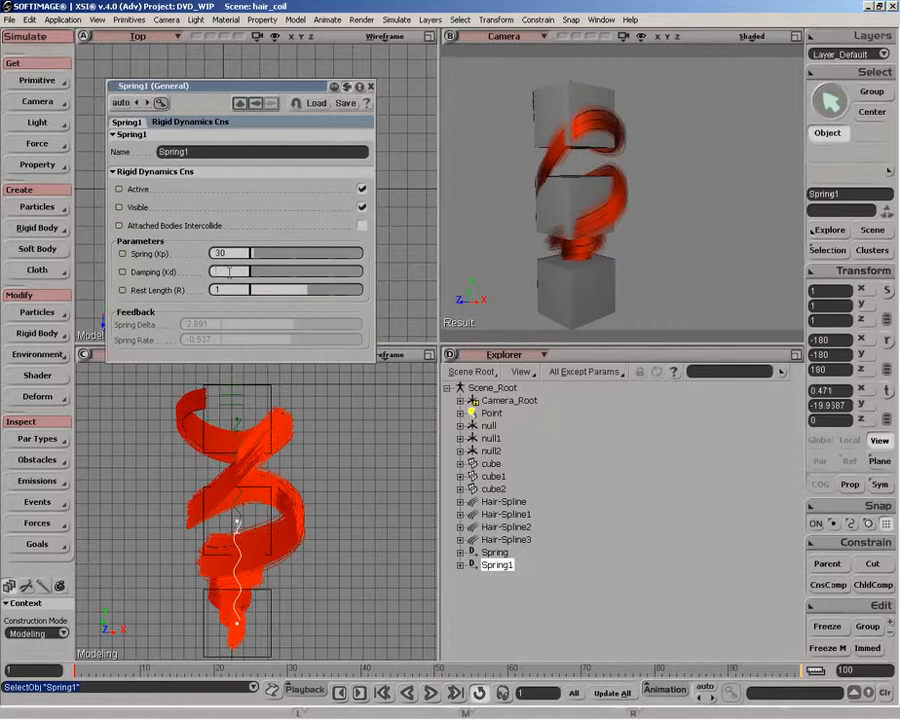
{"action": "type", "text": "55"}
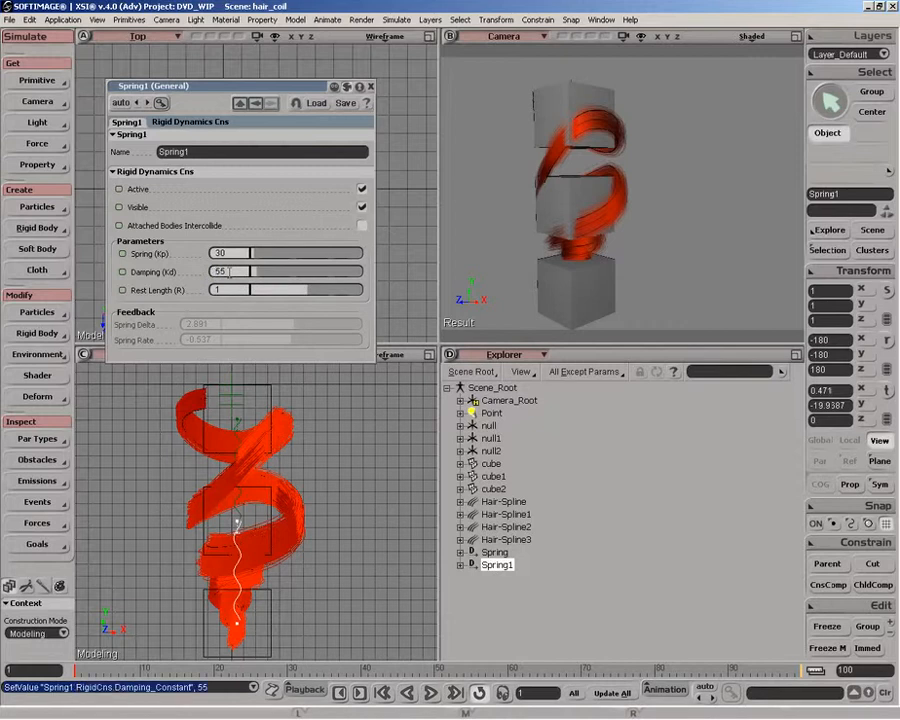
{"action": "left_click", "coordinate": [370, 85]}
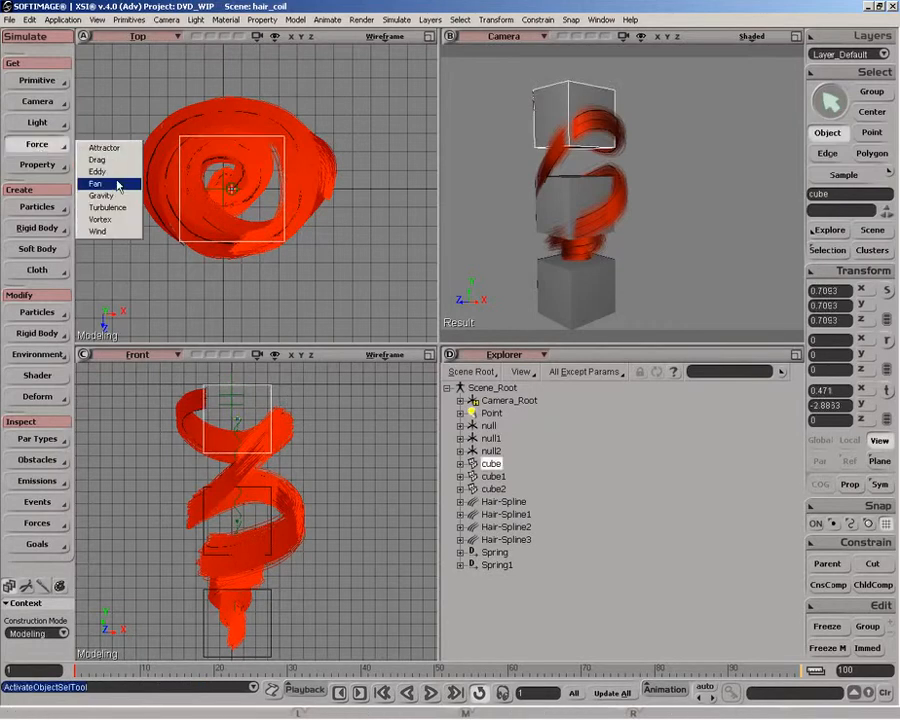
- Add a Gravity force from Simulate > Get > Force
{"action": "left_click", "coordinate": [101, 195]}
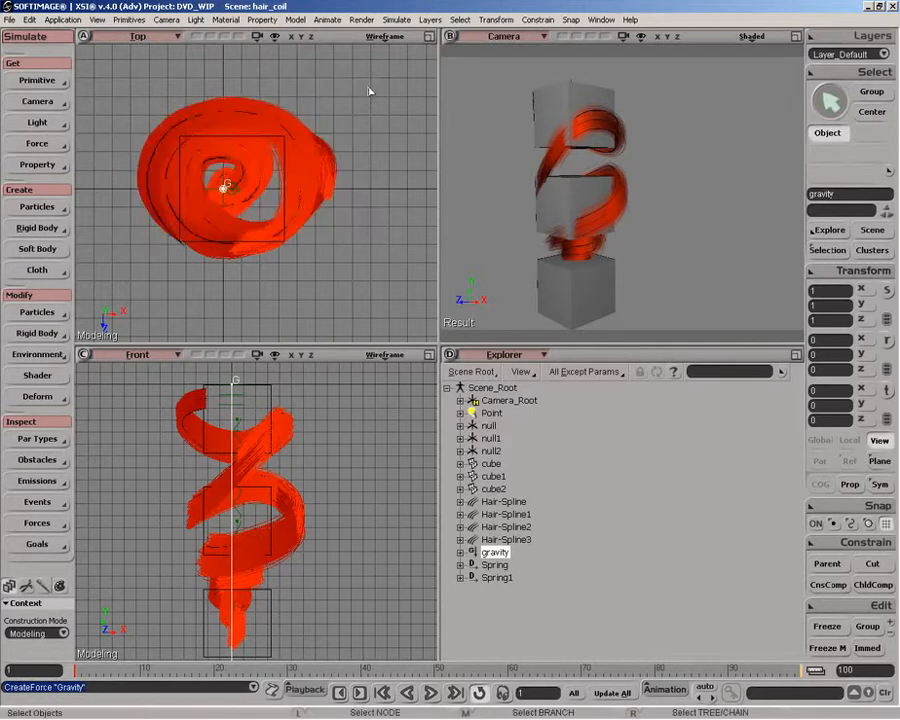
{"action": "mouse_move", "coordinate": [308, 507]}
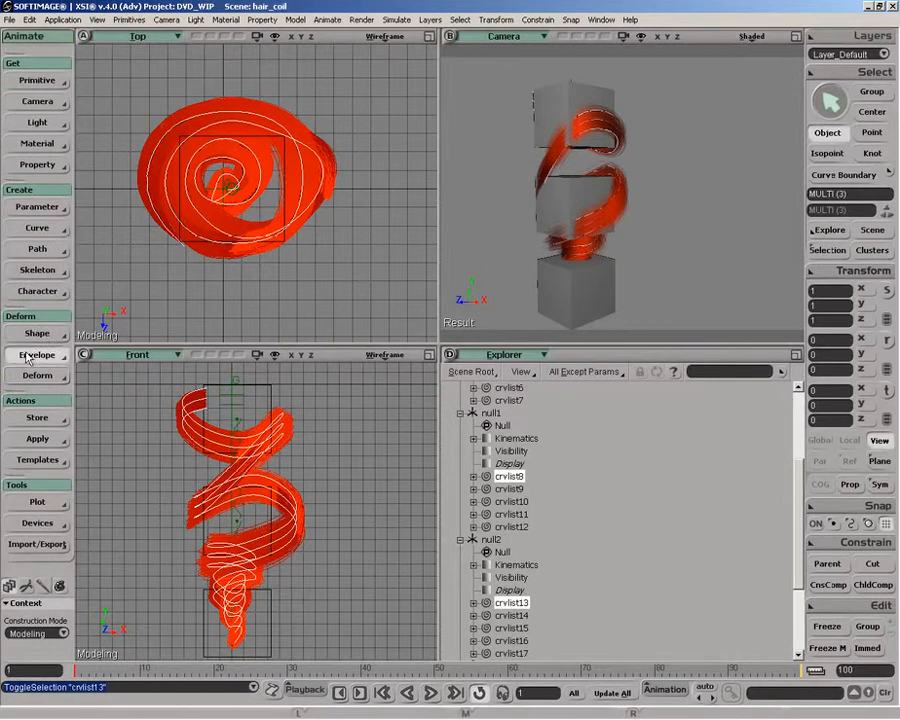
- Envelope the crvlist curves to the cubes, applying it as an animation deformation
{"action": "left_click", "coordinate": [37, 354]}
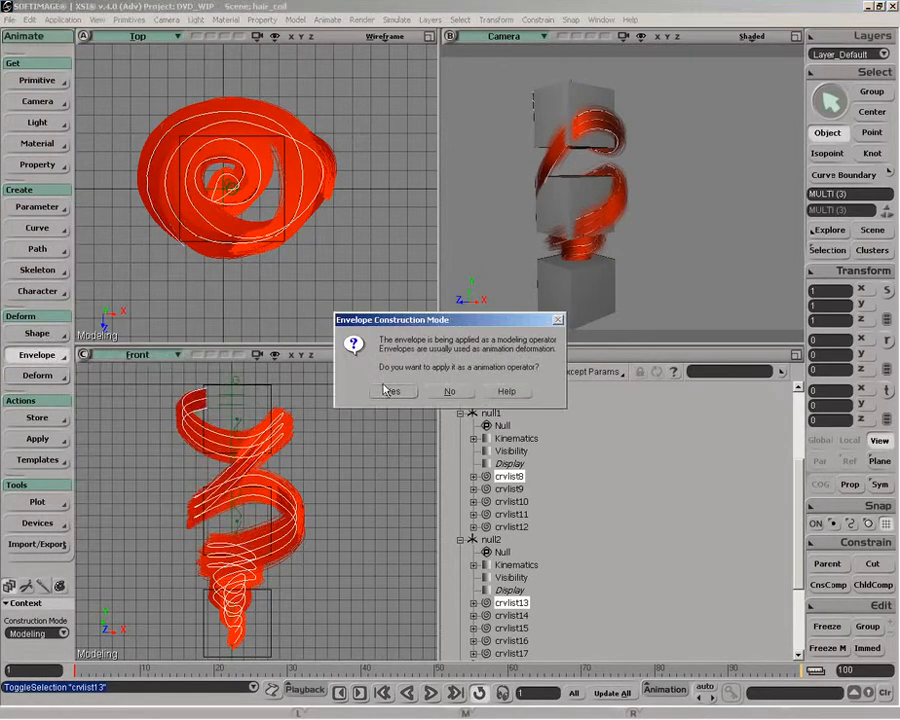
{"action": "left_click", "coordinate": [391, 391]}
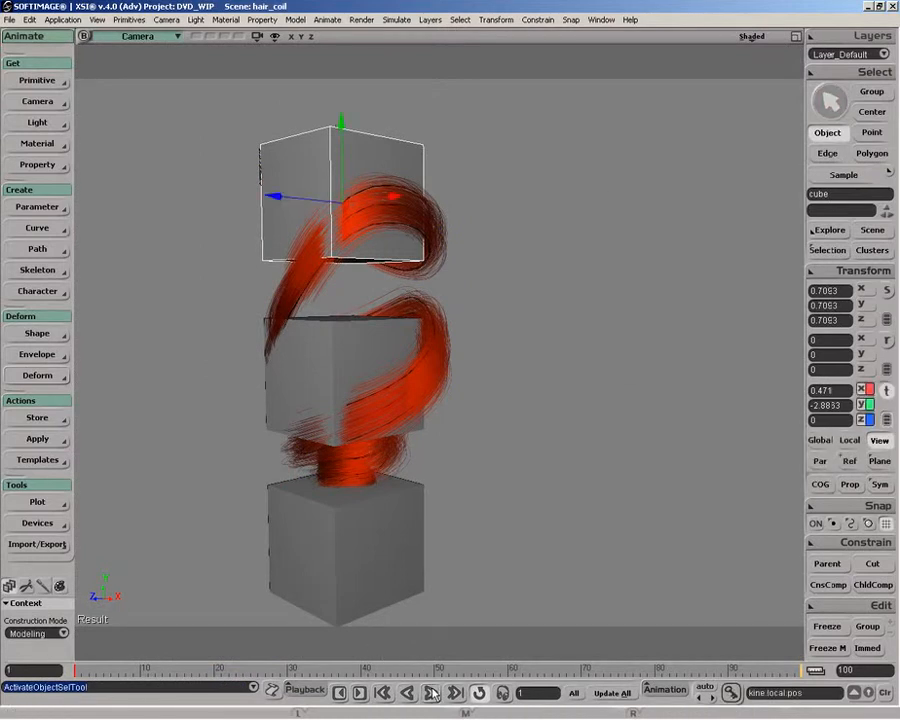
- Play the simulation, drag the top cube sideways to swing the coil, then hide polygon meshes
{"action": "left_click", "coordinate": [430, 692]}
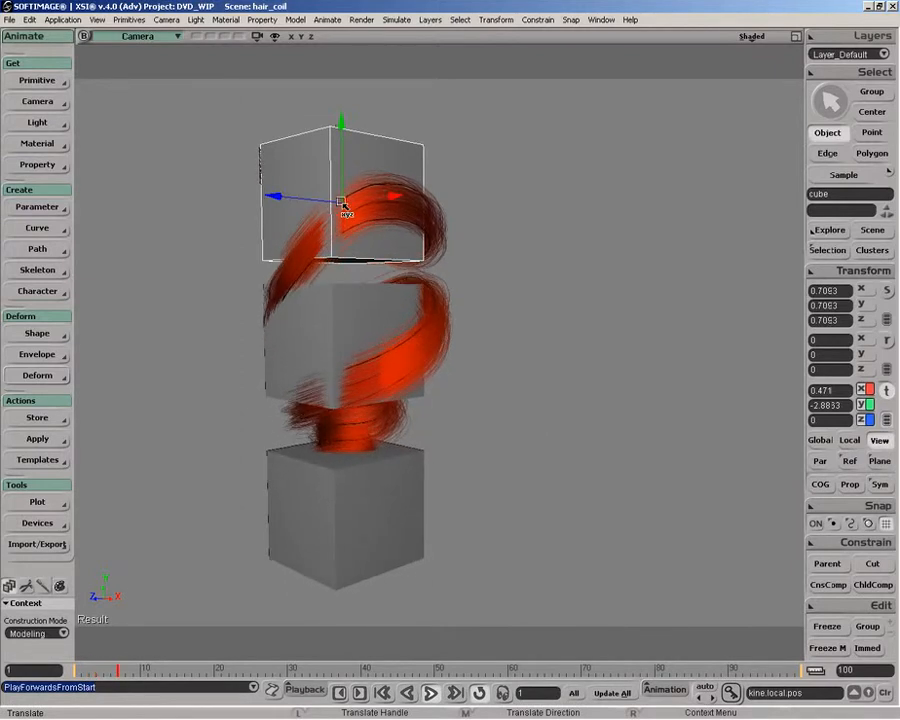
{"action": "left_click_drag", "start_coordinate": [343, 200], "coordinate": [375, 195]}
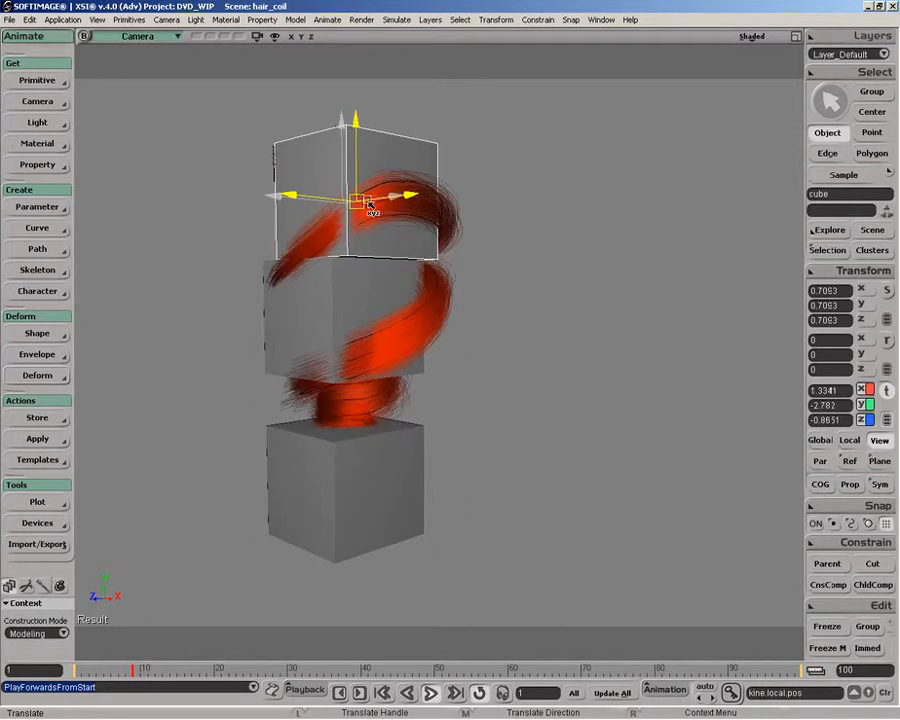
{"action": "left_click_drag", "start_coordinate": [355, 195], "coordinate": [400, 195]}
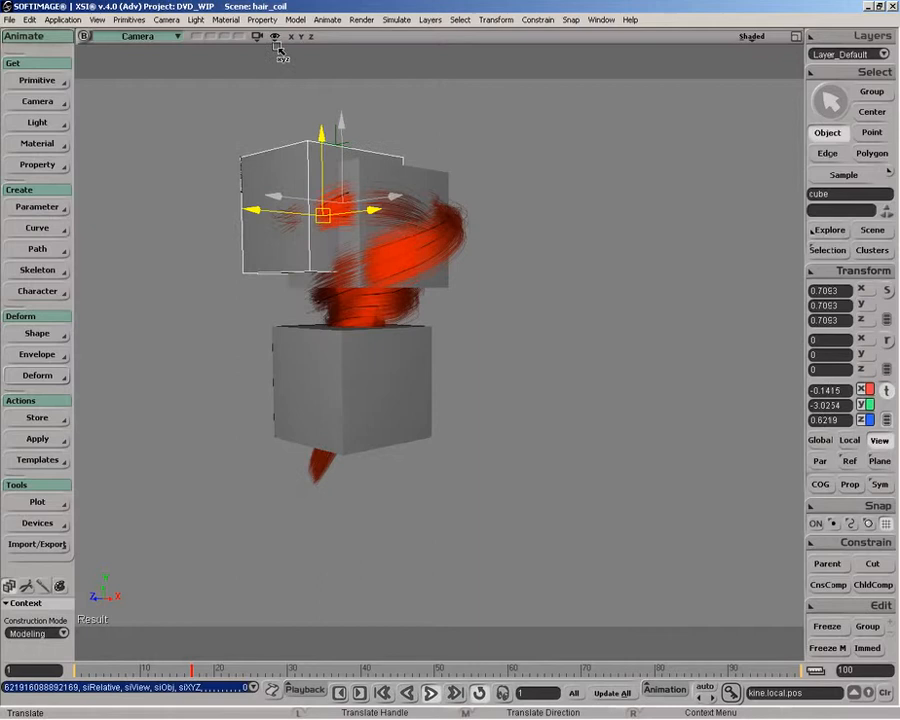
{"action": "left_click", "coordinate": [274, 36]}
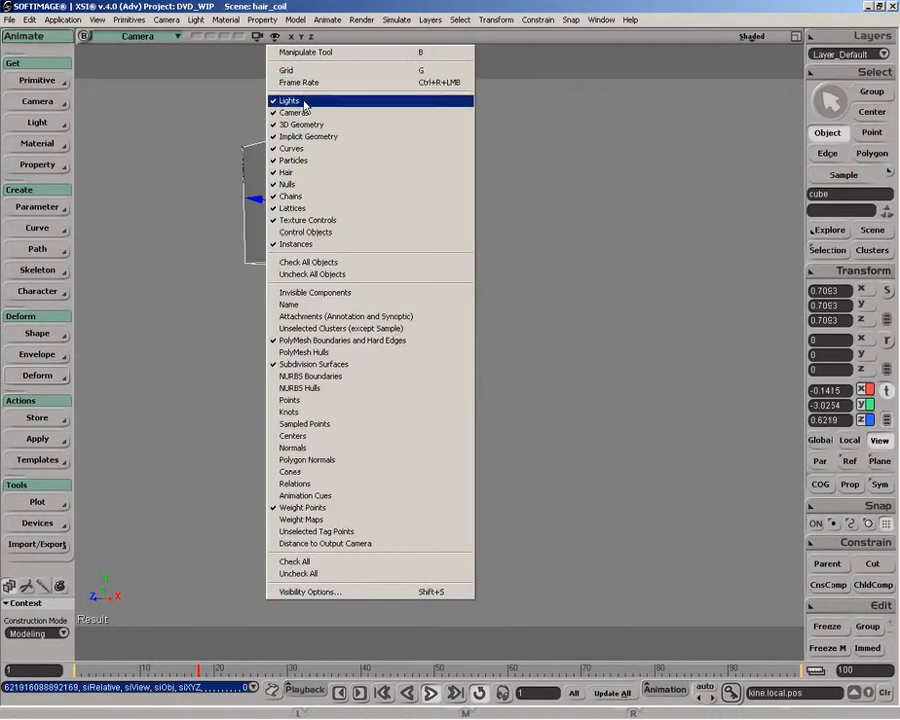
{"action": "left_click", "coordinate": [290, 100]}
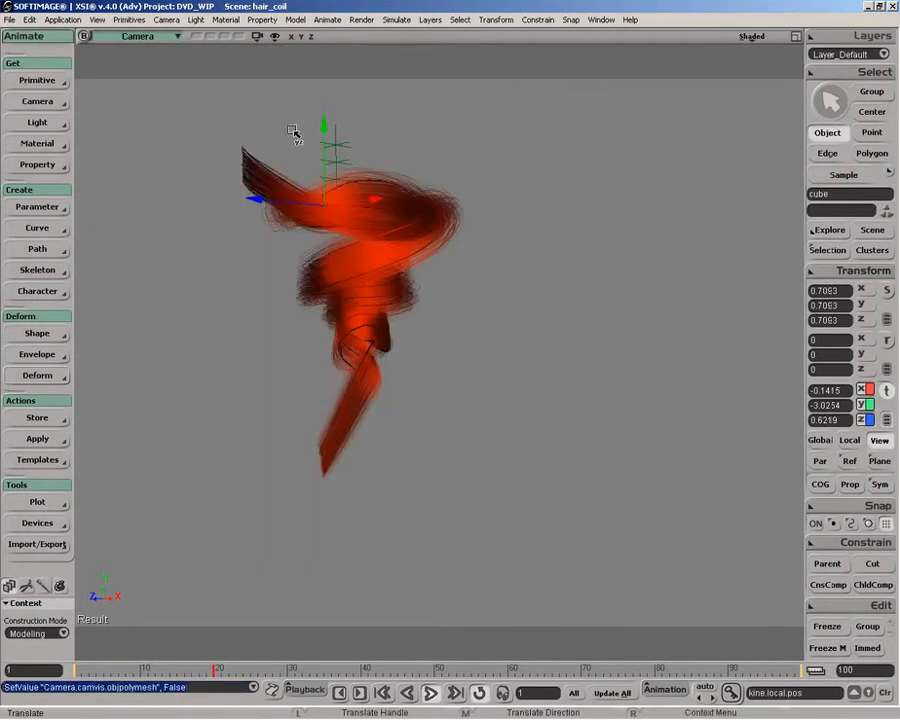